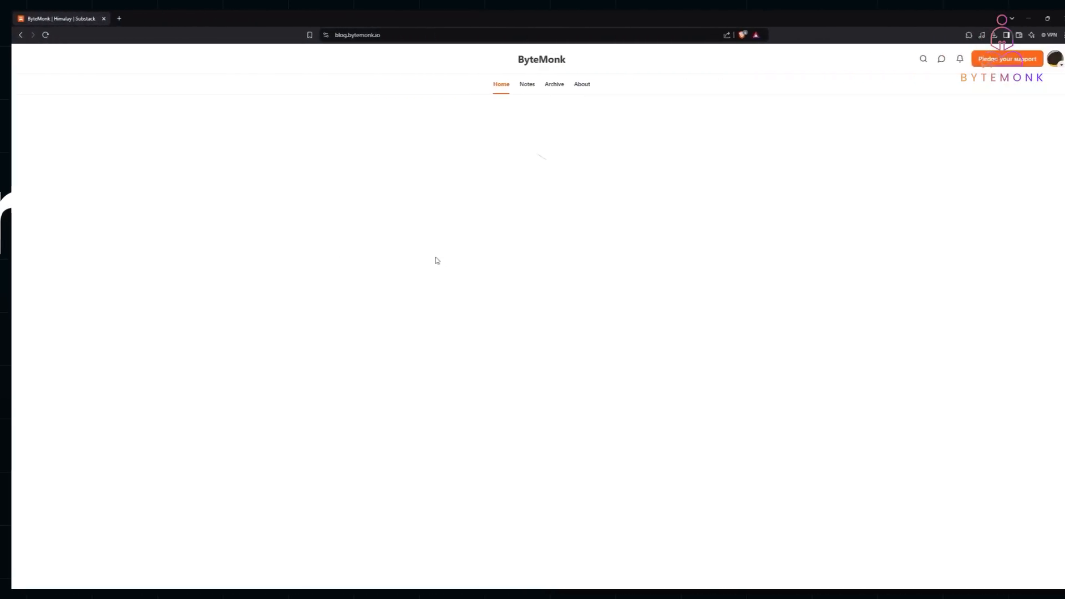
# Inspect the blog page and reload it with the Network panel recording its requests
pyautogui.rightClick(479, 489)
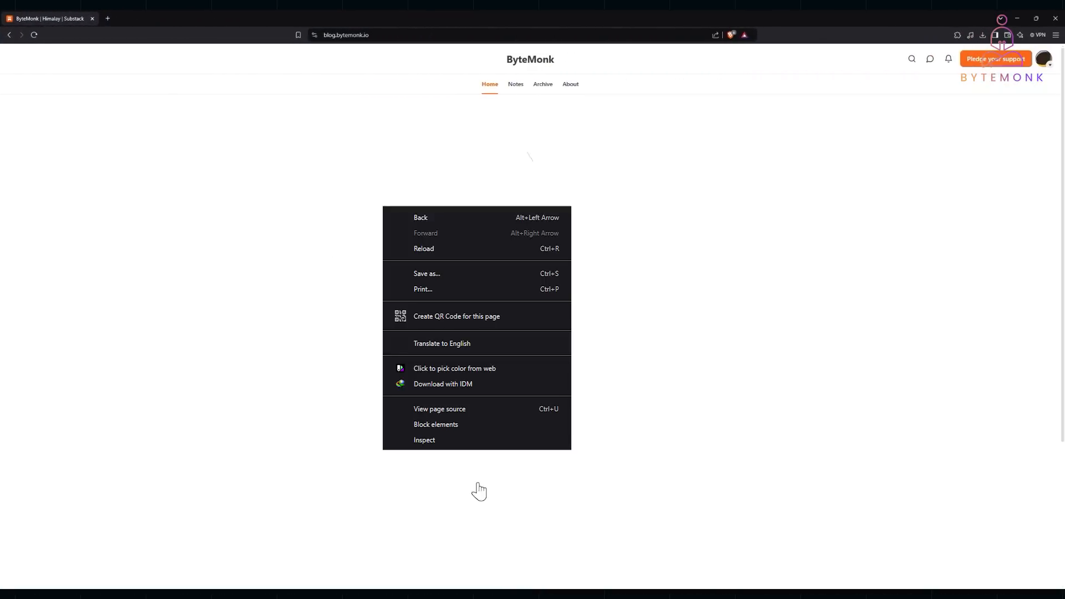
pyautogui.click(424, 440)
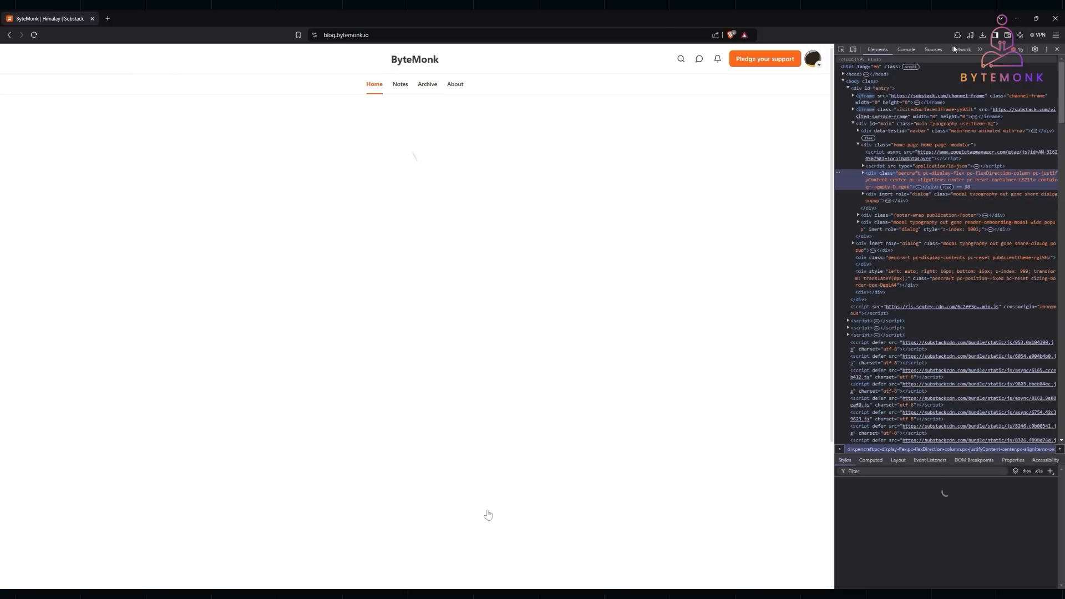
pyautogui.click(960, 49)
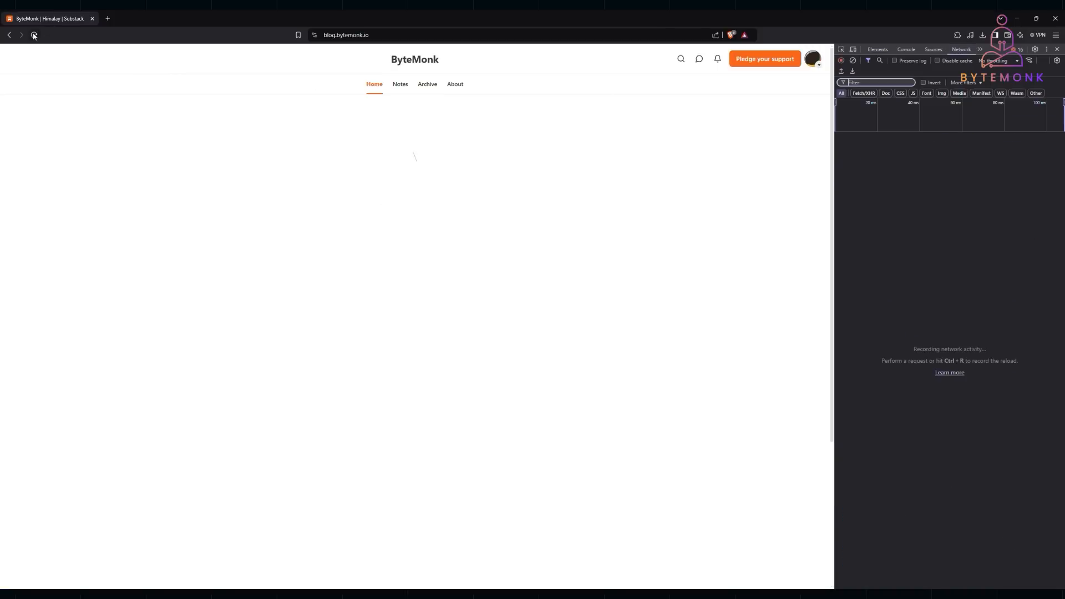
pyautogui.click(33, 35)
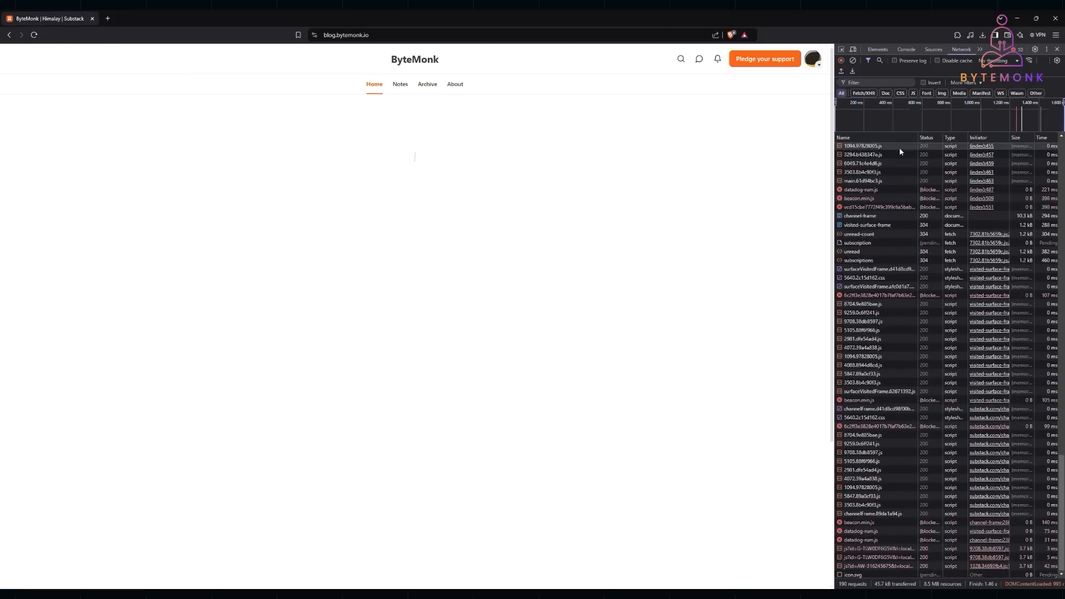
# Show one CSS request's general and request headers with the Response Headers section collapsed
pyautogui.click(875, 408)
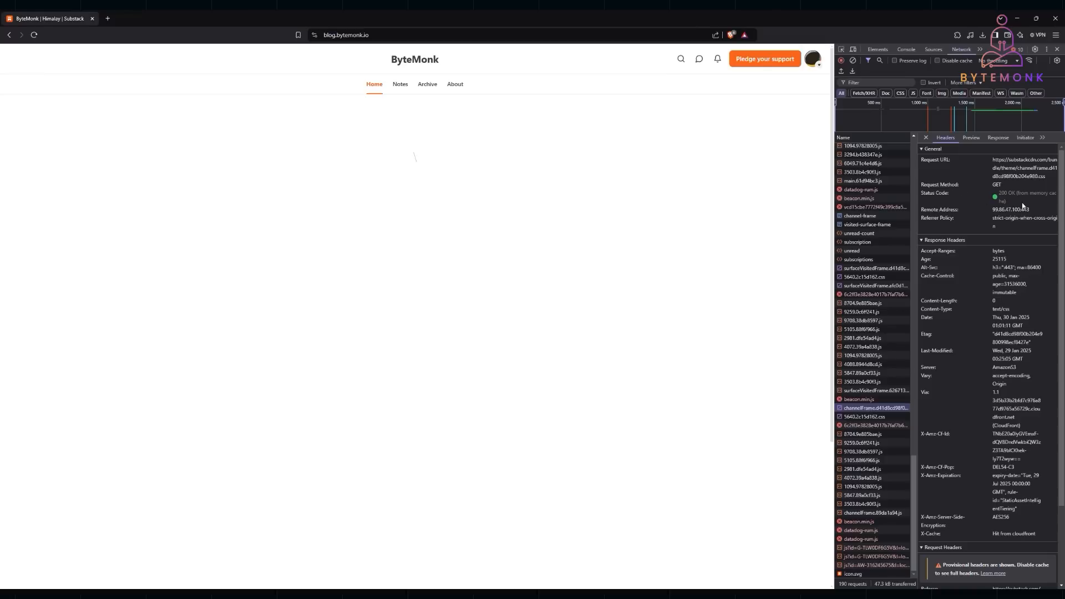
pyautogui.scroll(-3)
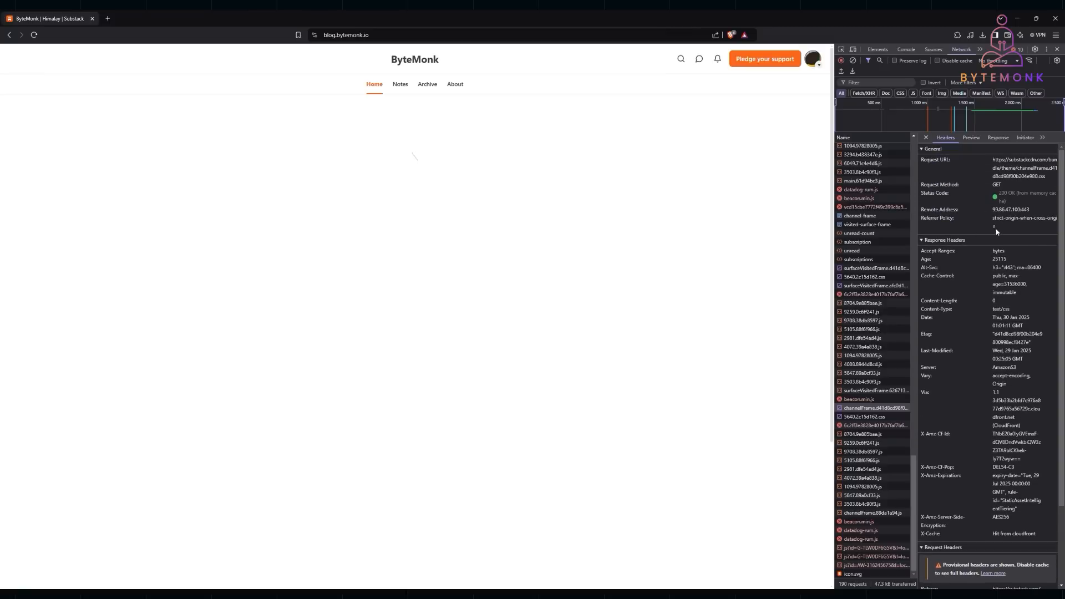
pyautogui.click(923, 223)
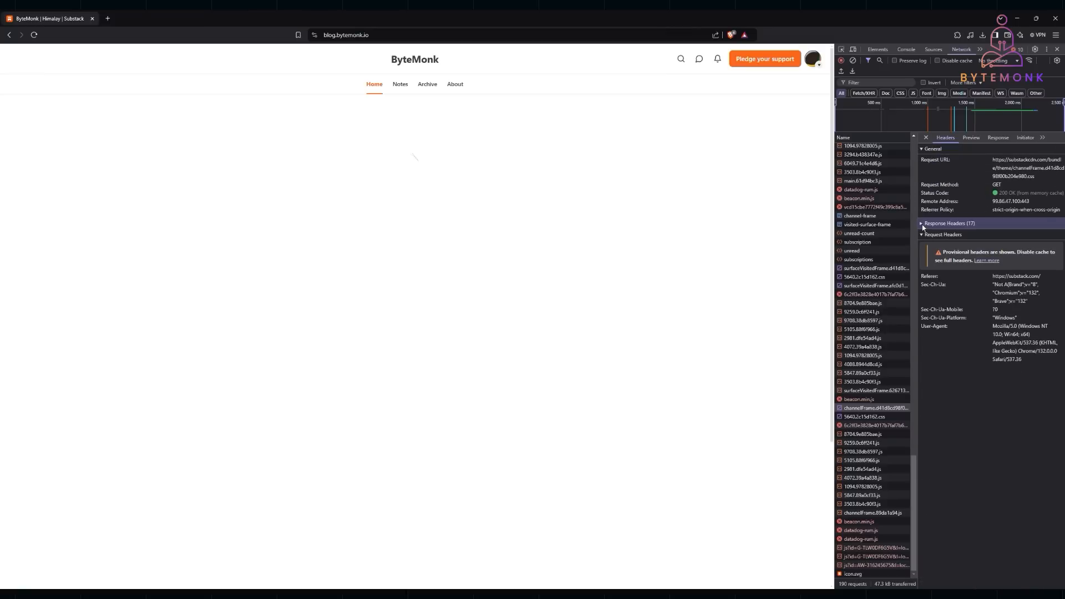
pyautogui.click(951, 223)
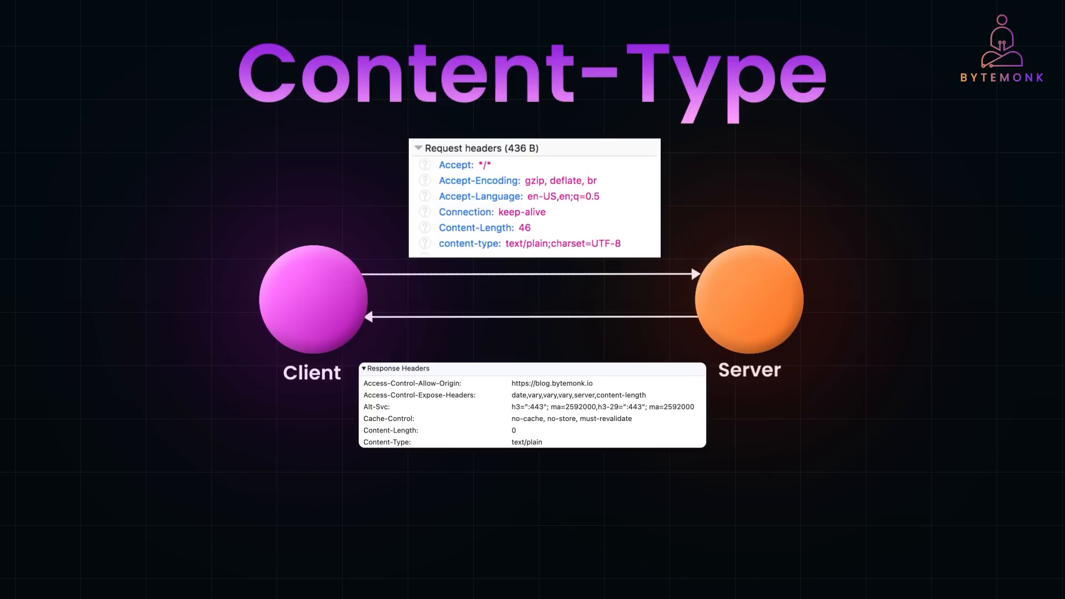
# Advance the Content-Type slide through header tables, JSON/HTML examples and the Spring Boot JSON endpoint
pyautogui.scroll(-3)
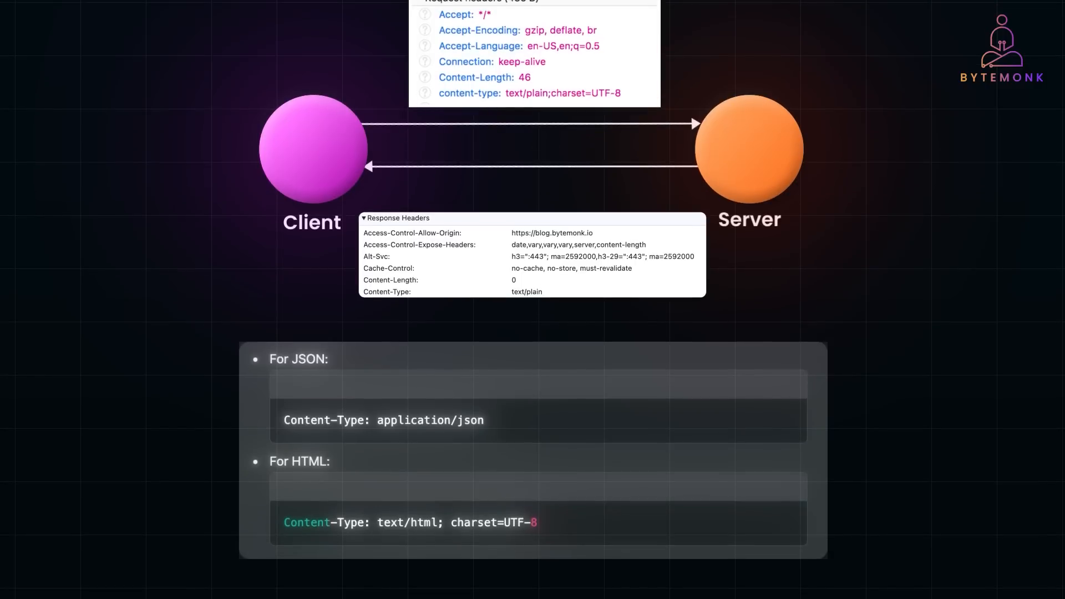
pyautogui.doubleClick(384, 420)
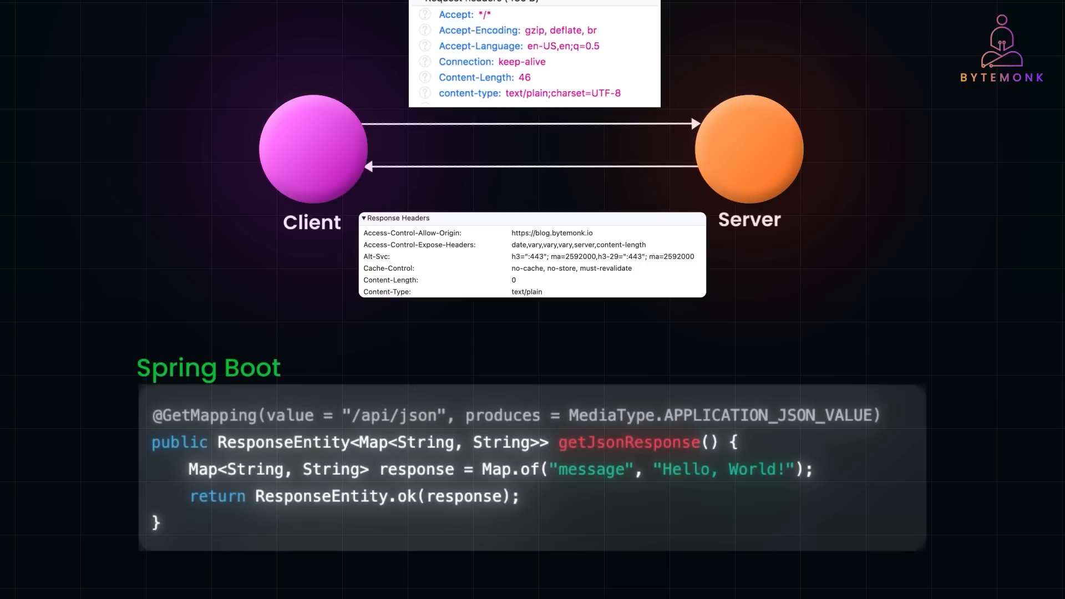
pyautogui.doubleClick(503, 415)
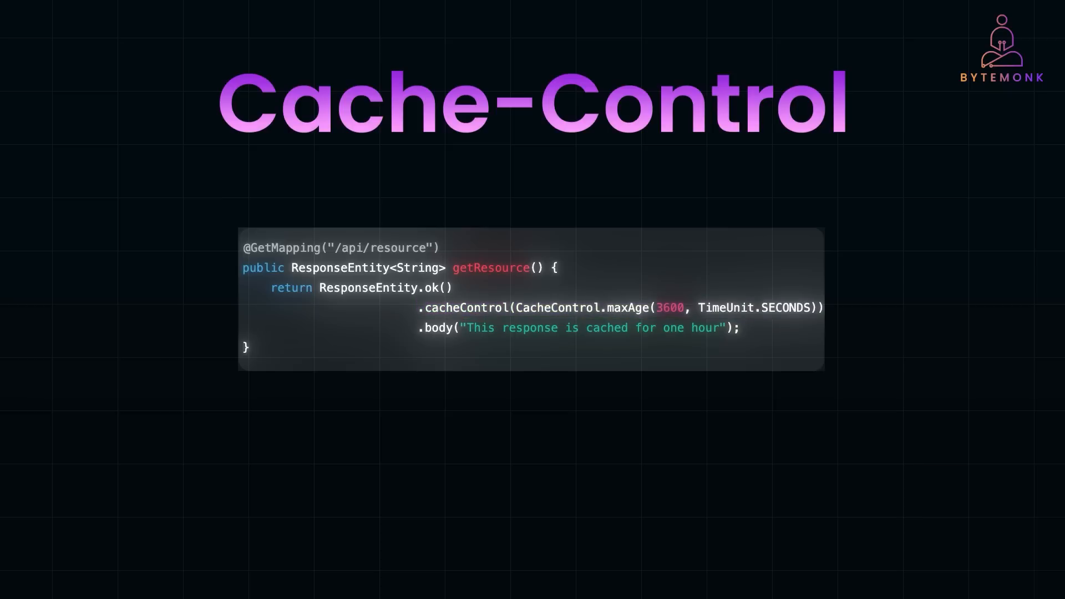
# Advance from the Cache-Control code example to the Set-Cookie title slide
pyautogui.scroll(-3)
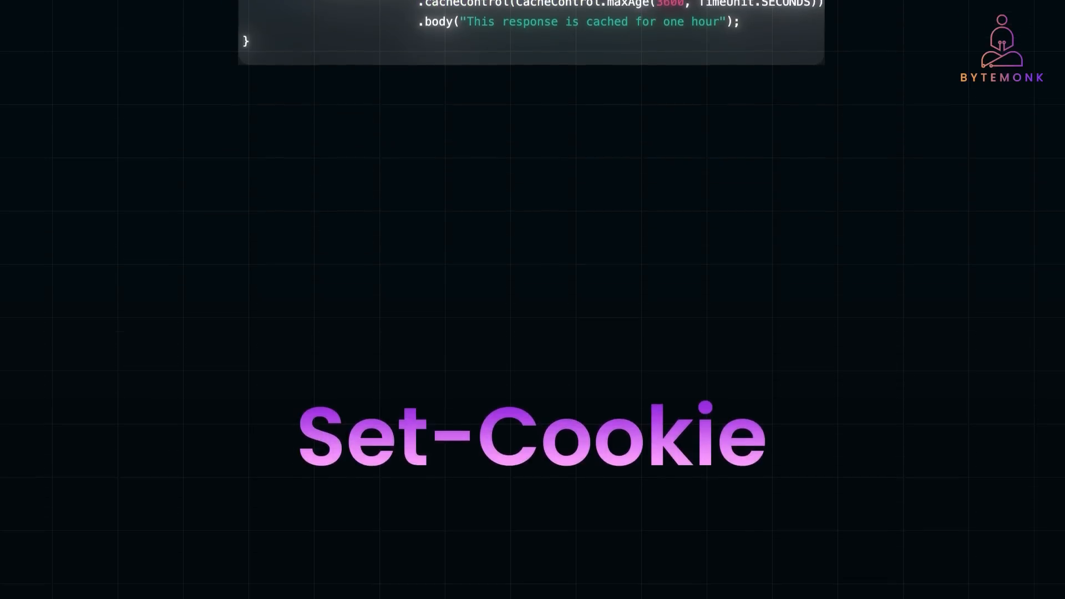